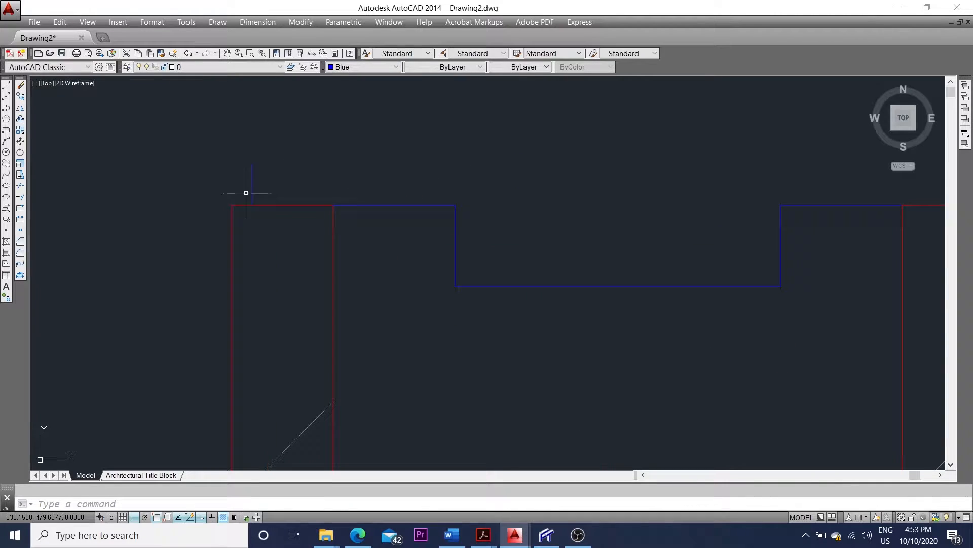
- Recolour the short blue vertical line above the left red block with a new swatch
left_click(363, 67)
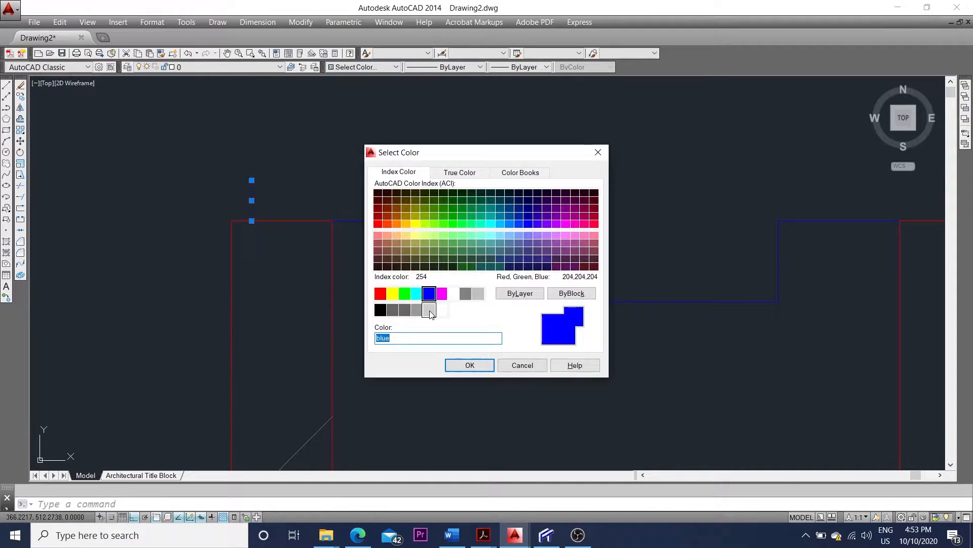
left_click(469, 365)
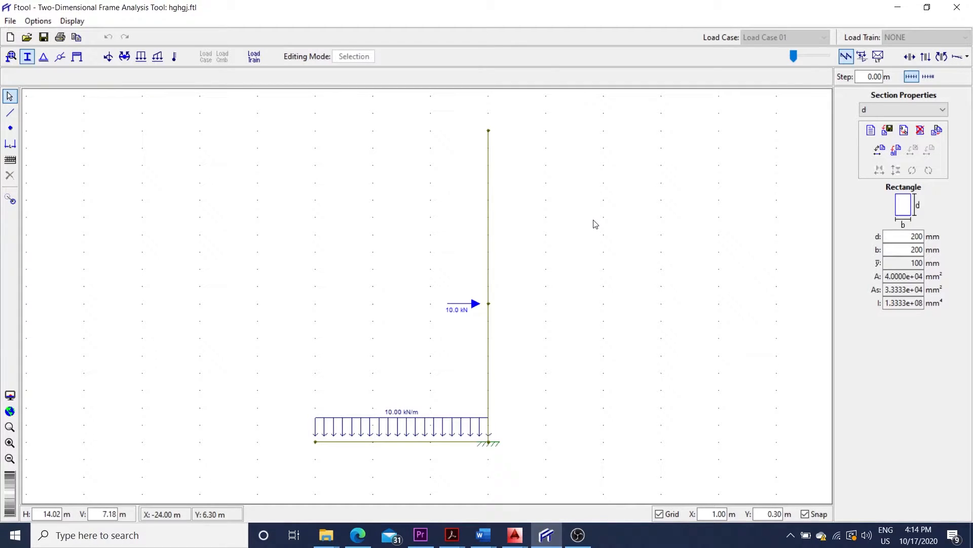
mouse_move(520, 224)
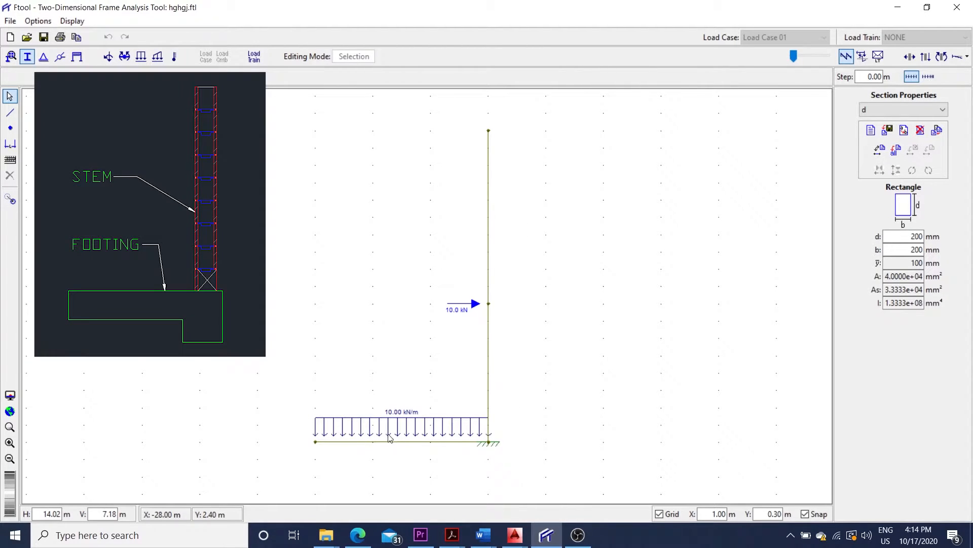
mouse_move(323, 321)
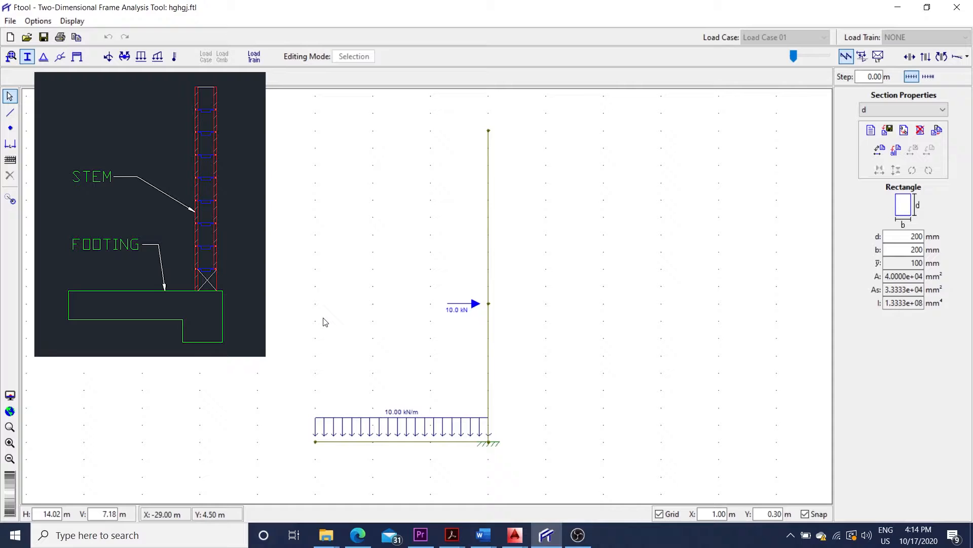
mouse_move(419, 309)
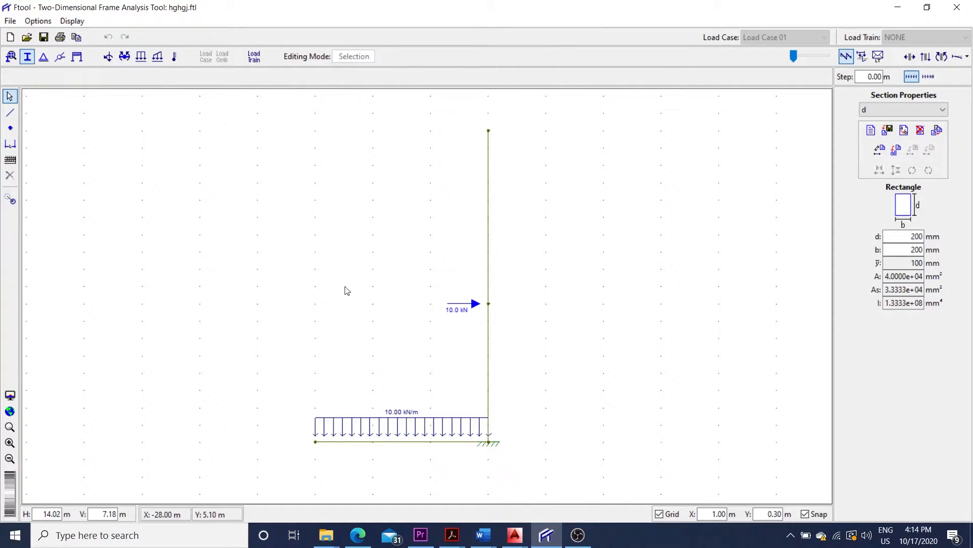
mouse_move(319, 285)
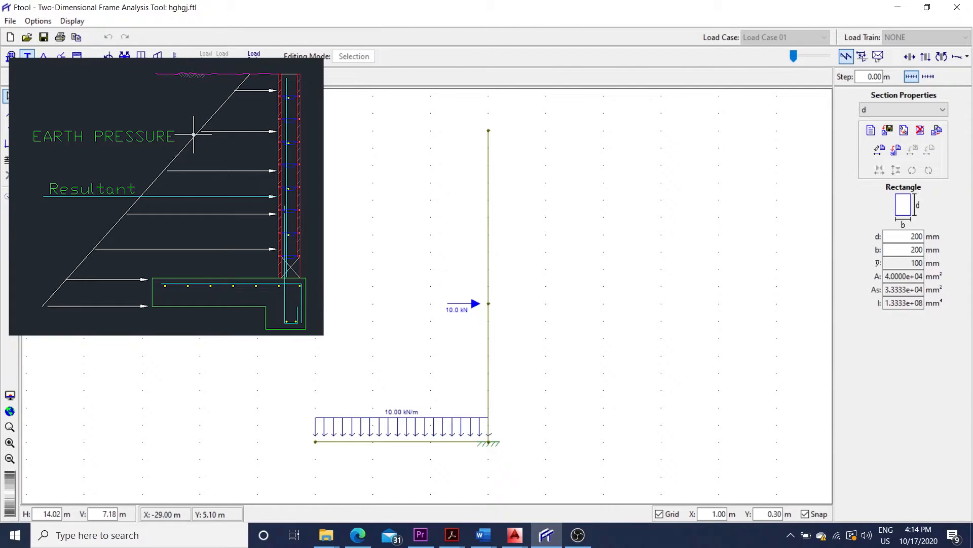
mouse_move(381, 404)
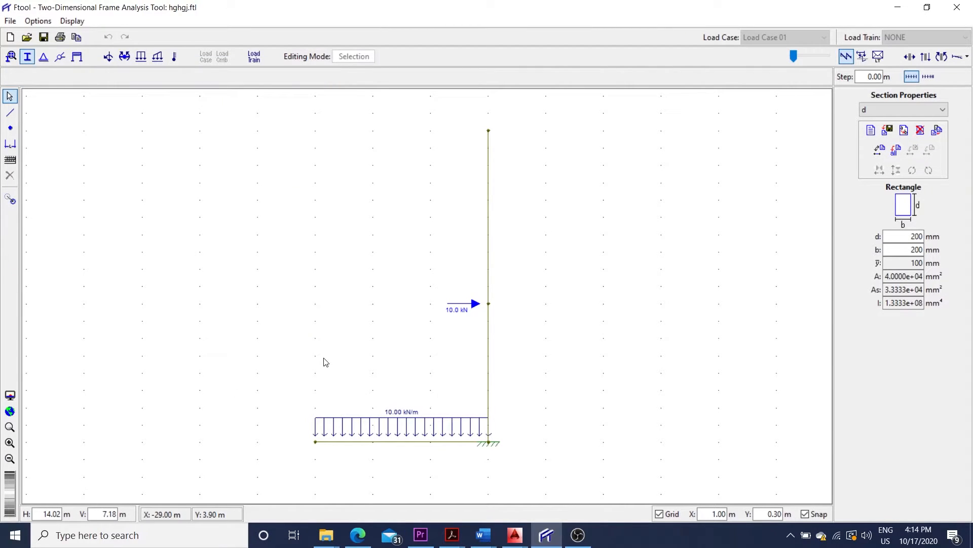
mouse_move(384, 344)
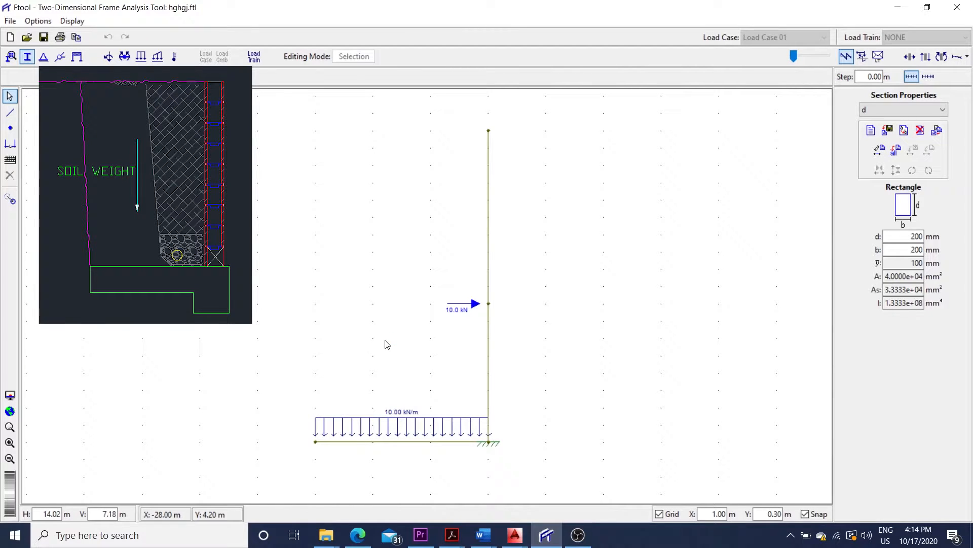
mouse_move(399, 465)
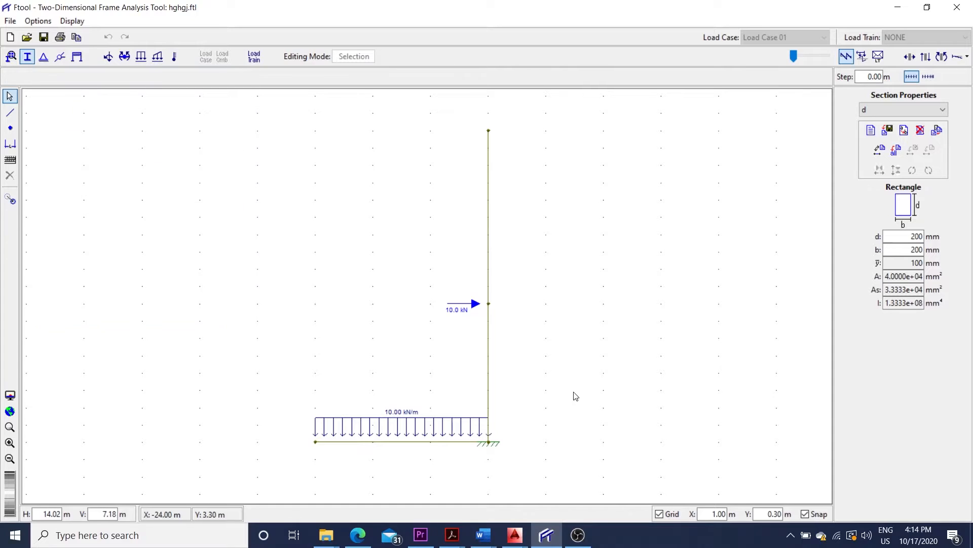
- Display the Ftool bending moment diagram for the loaded stem-and-footing frame
left_click(941, 56)
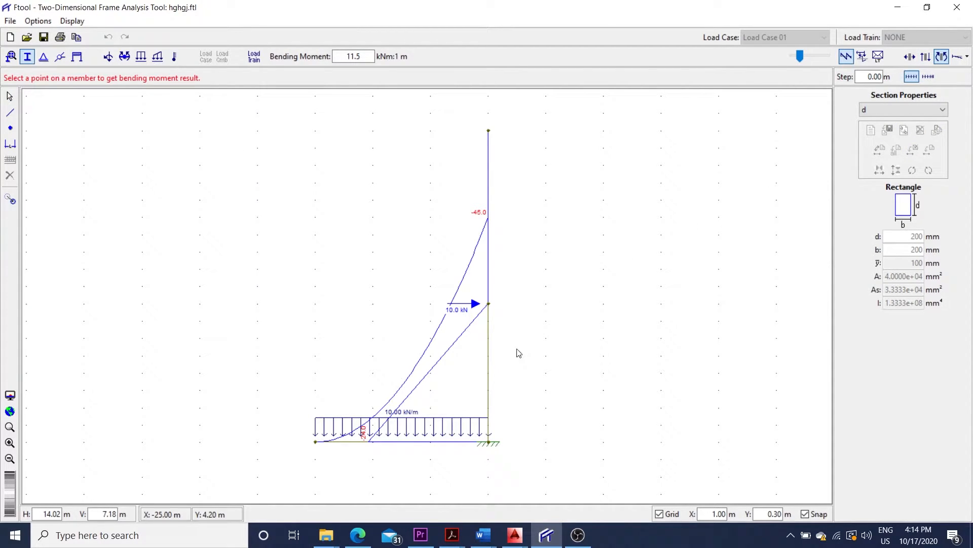
mouse_move(465, 398)
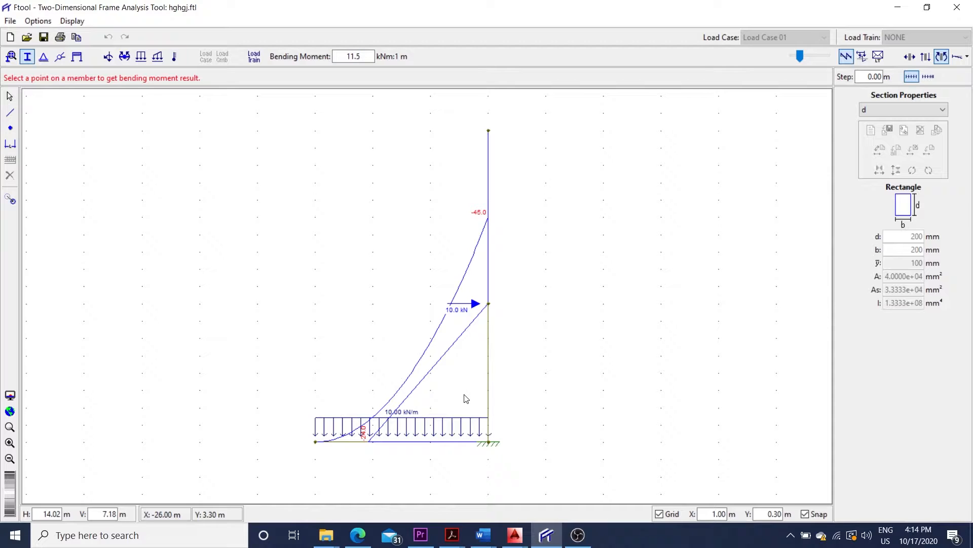
mouse_move(462, 365)
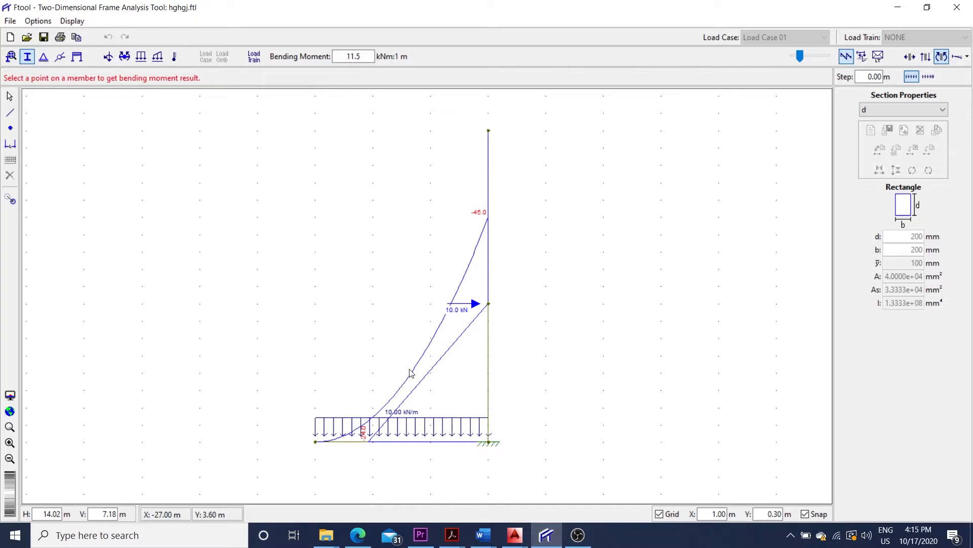
mouse_move(633, 271)
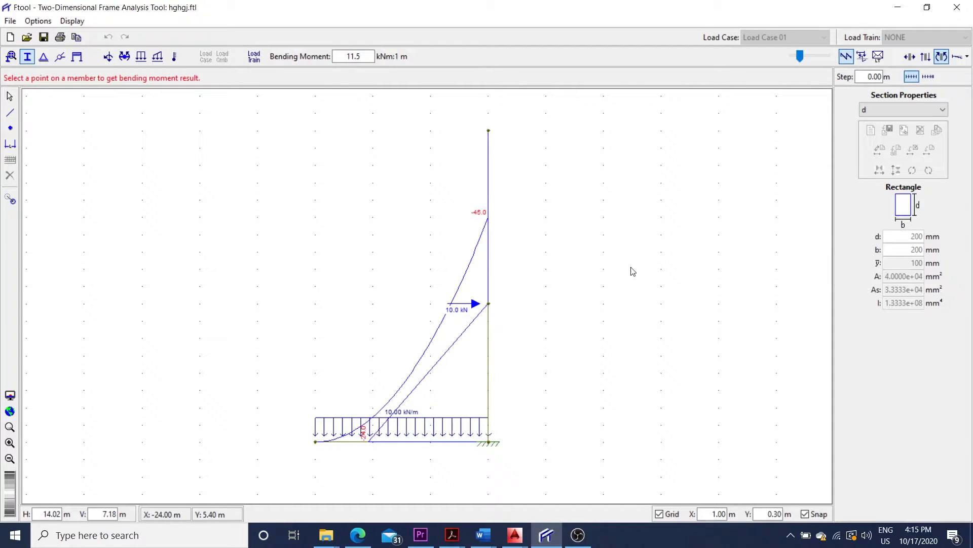
mouse_move(645, 267)
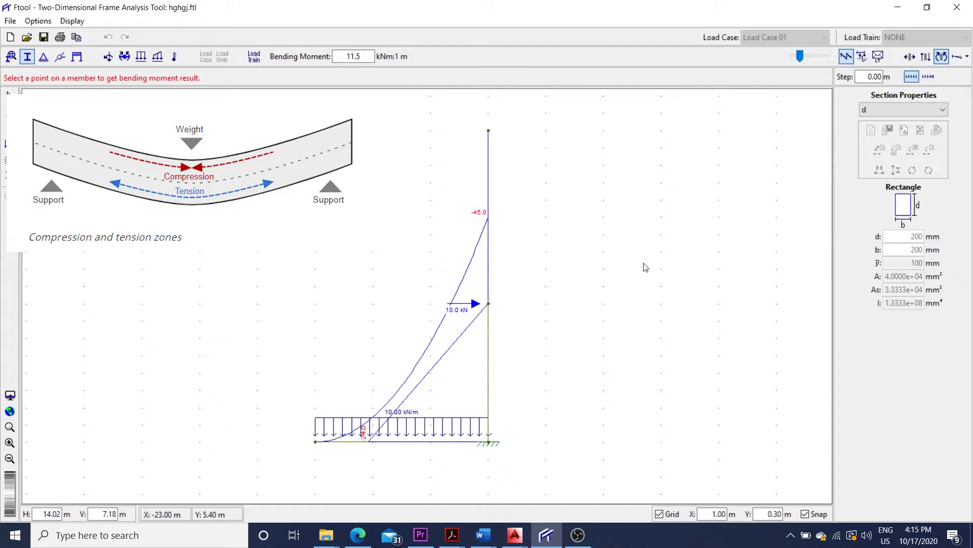
mouse_move(720, 213)
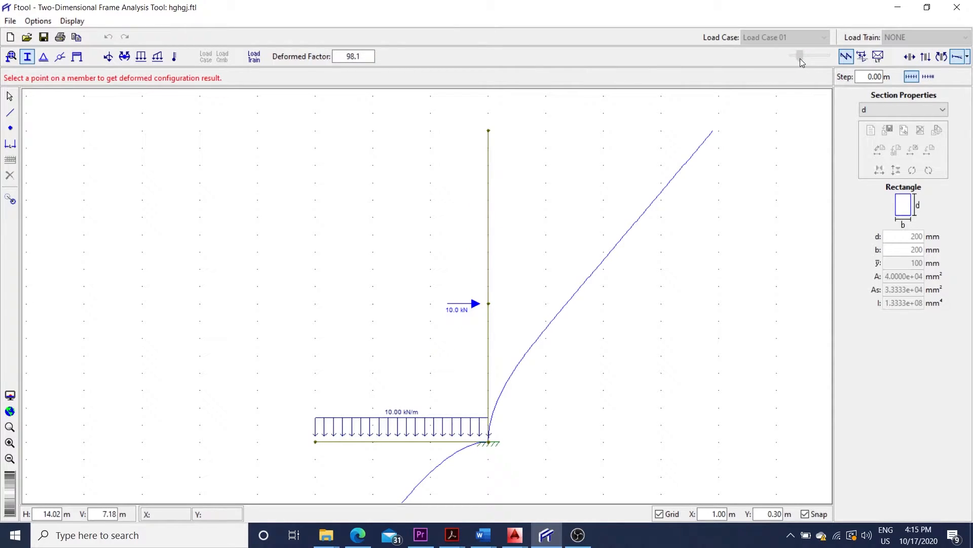
- Reduce the deformed-shape exaggeration to factor 18.5, then return to AutoCAD
left_click_drag(801, 56, 797, 56)
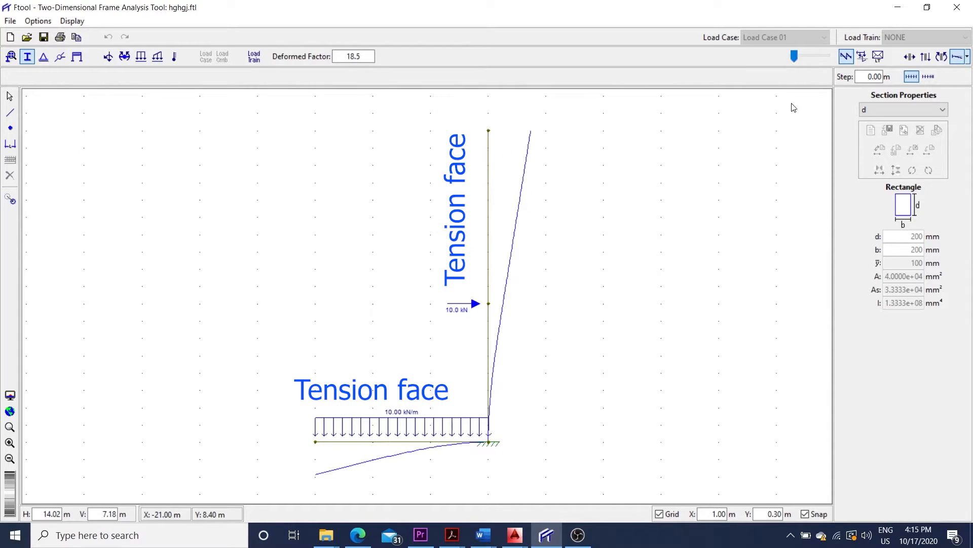
mouse_move(816, 183)
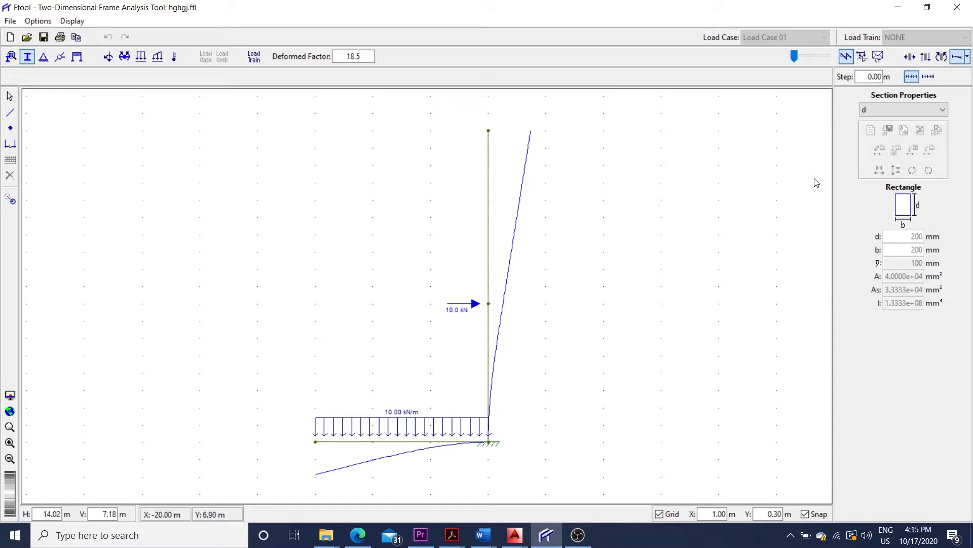
left_click(514, 534)
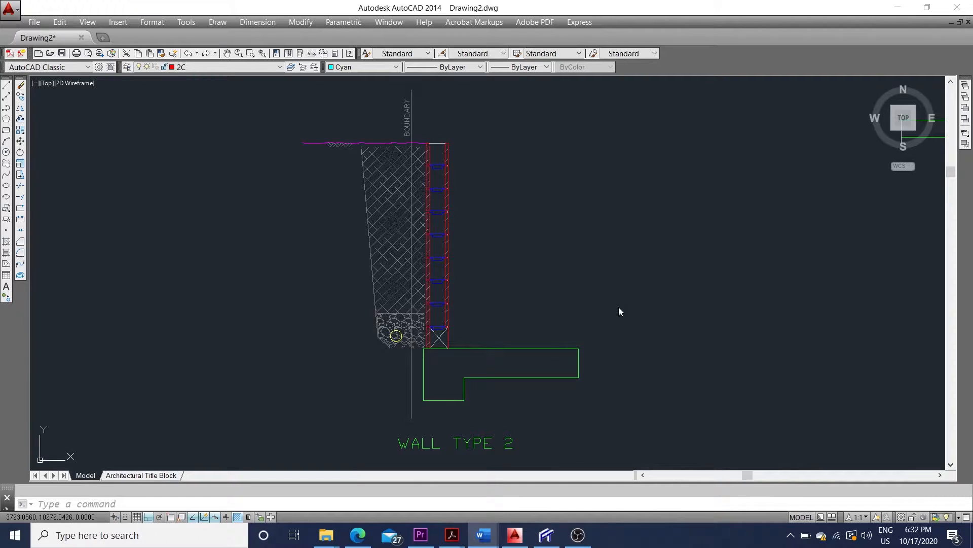
mouse_move(631, 313)
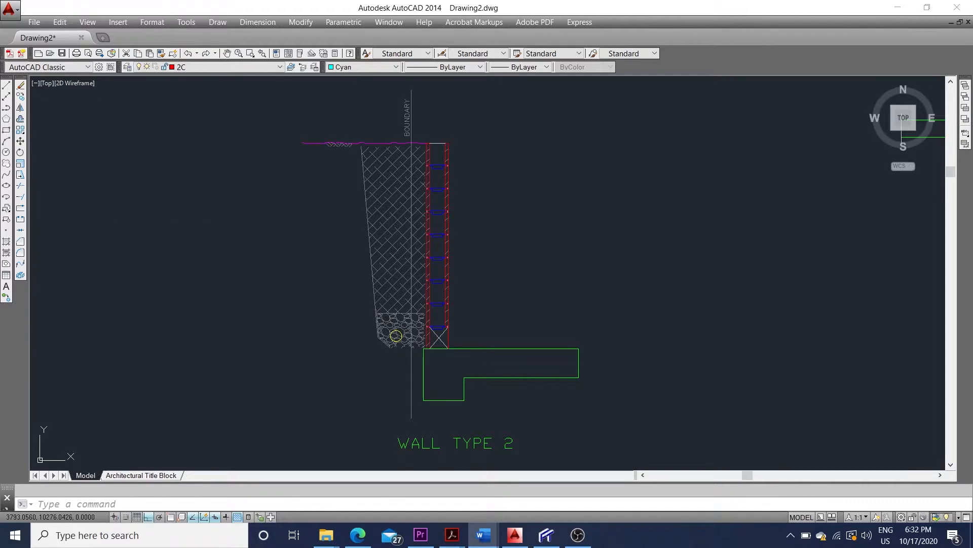
- In Ftool, reduce the Type 2 deformed factor to 18.5, then return to AutoCAD
left_click(545, 534)
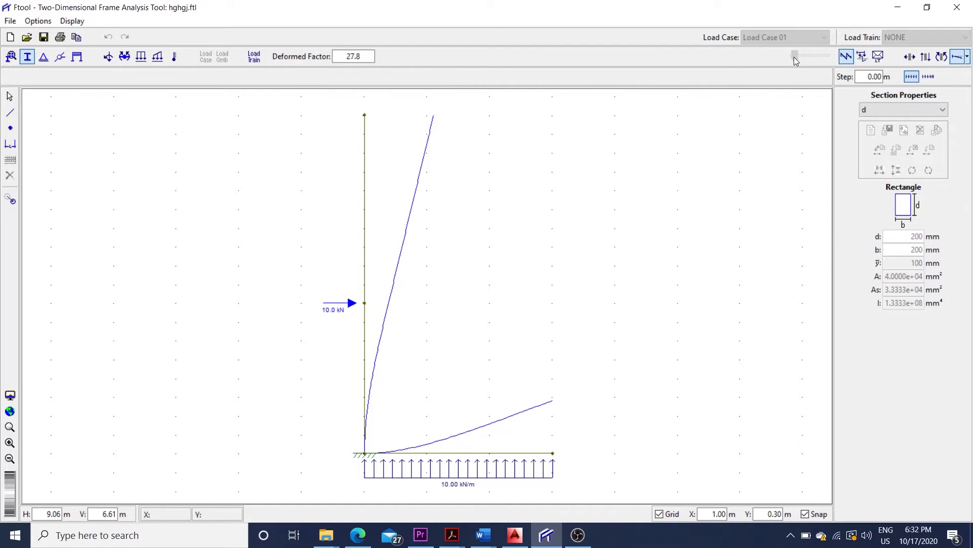
left_click_drag(807, 55, 795, 56)
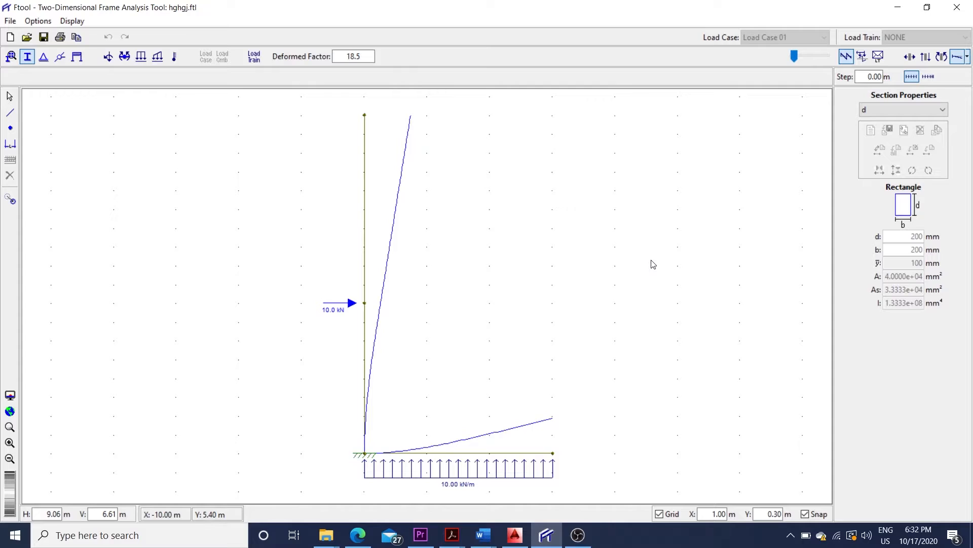
mouse_move(743, 265)
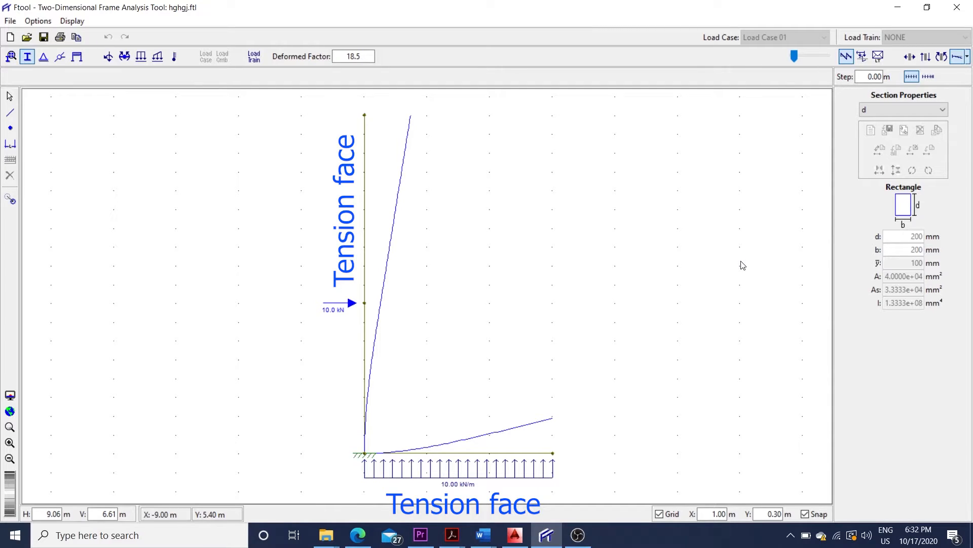
left_click(515, 534)
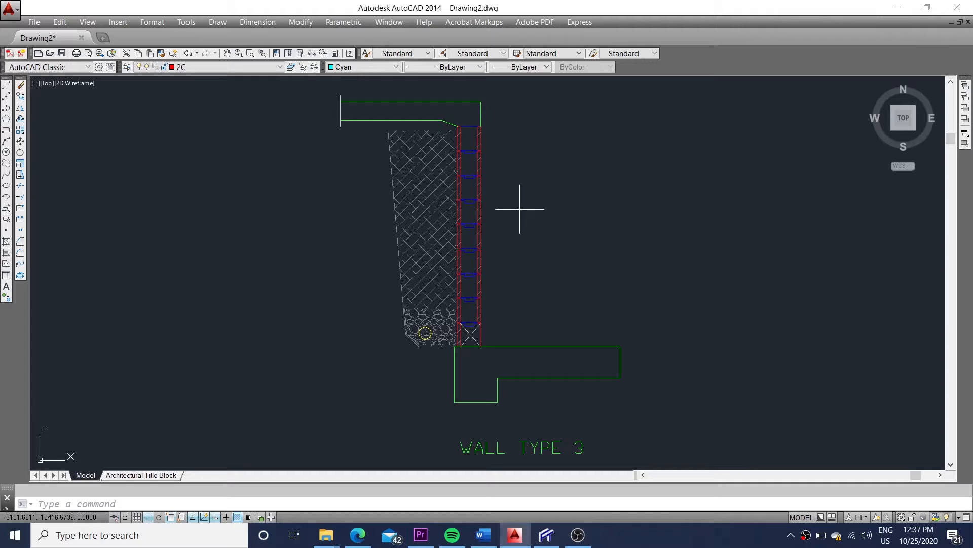
mouse_move(525, 216)
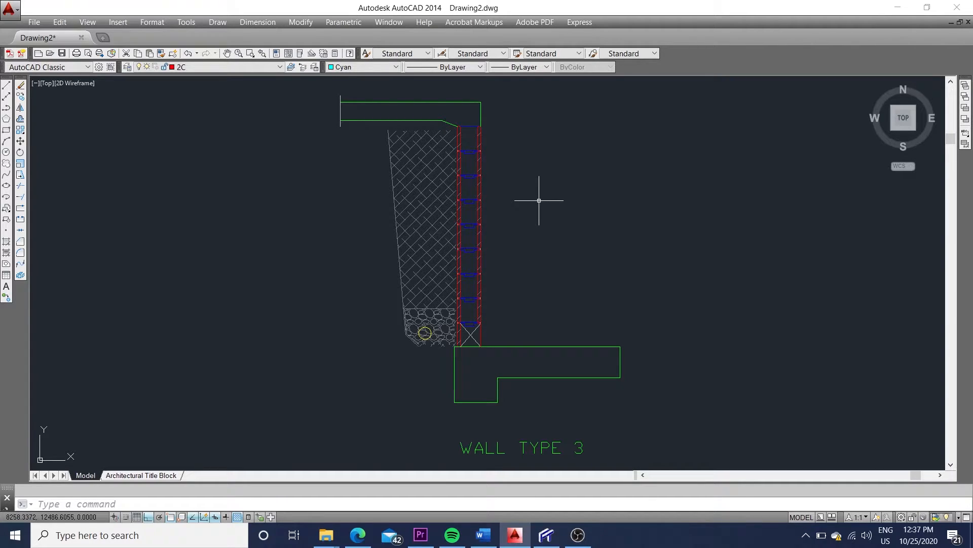
mouse_move(542, 198)
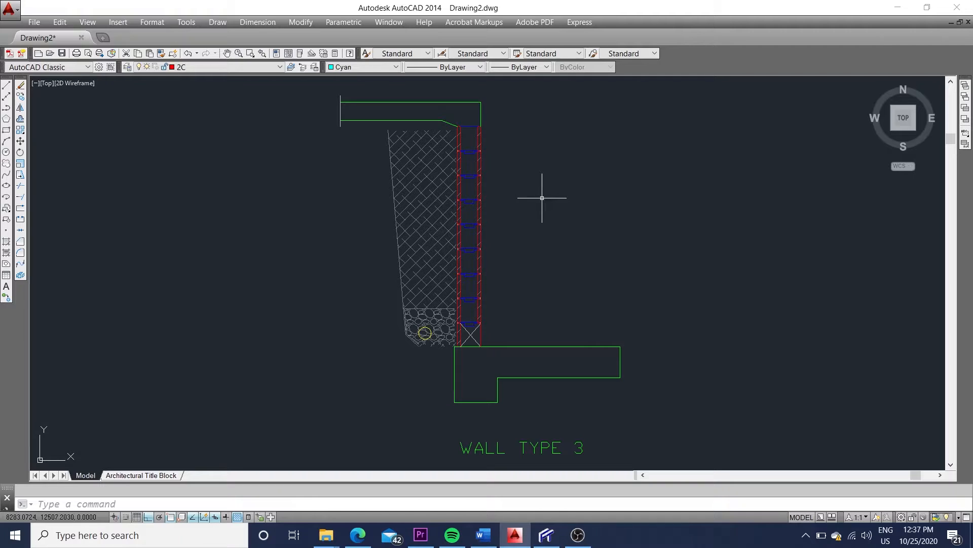
mouse_move(492, 166)
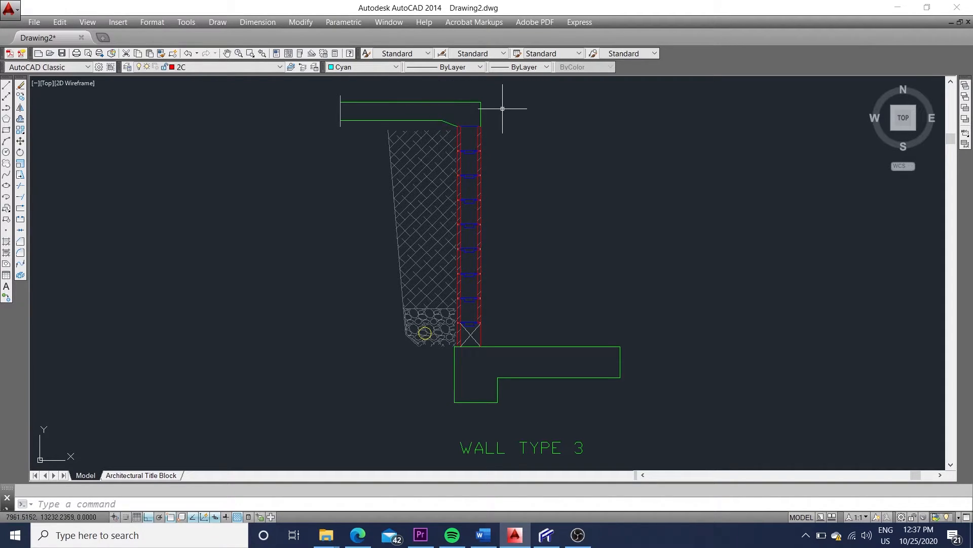
mouse_move(483, 119)
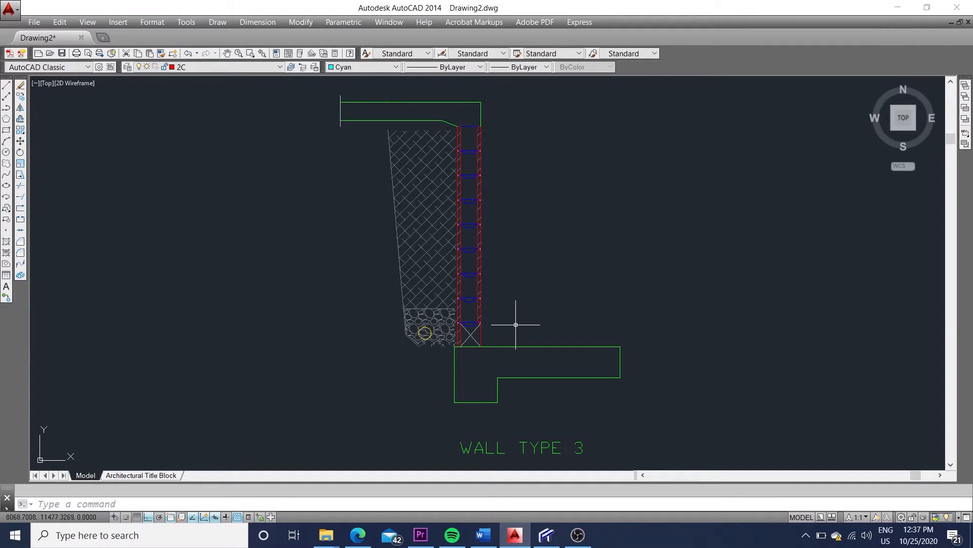
mouse_move(483, 352)
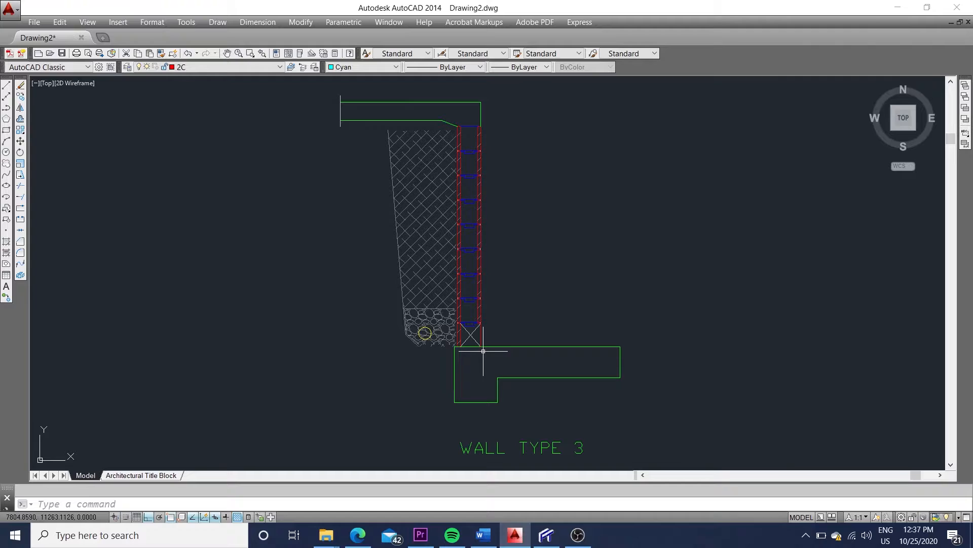
mouse_move(498, 343)
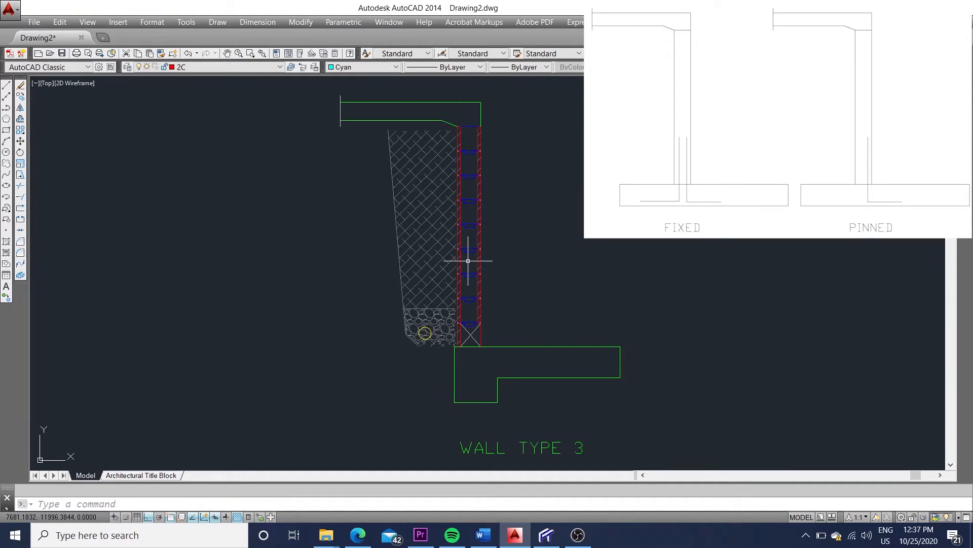
mouse_move(527, 290)
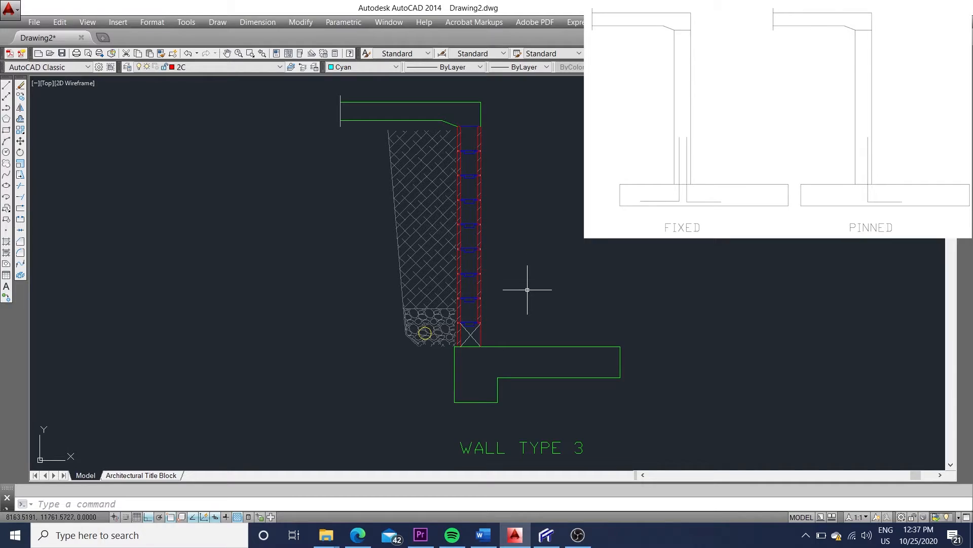
mouse_move(527, 293)
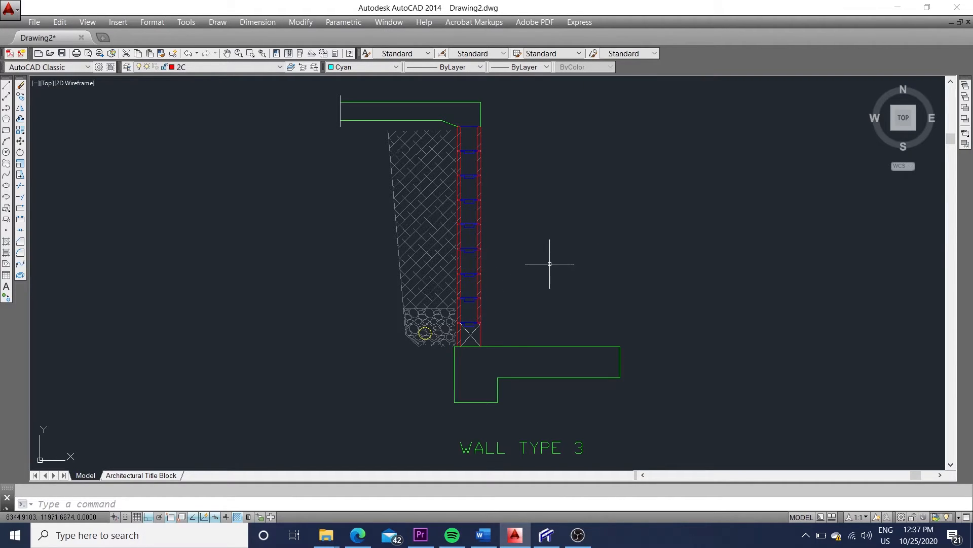
mouse_move(520, 275)
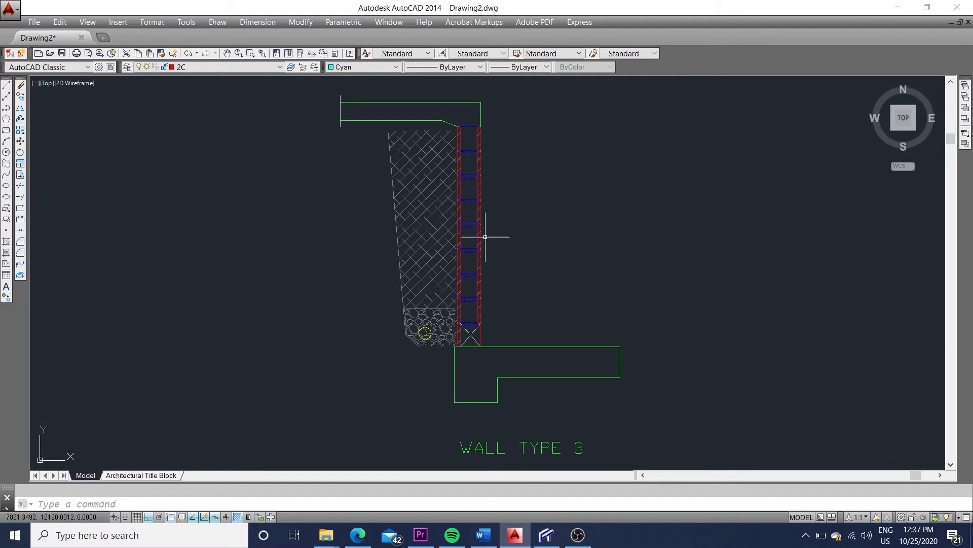
- Show bending moments for the propped stem and footing, peaking at 13.3 kNm
left_click(545, 534)
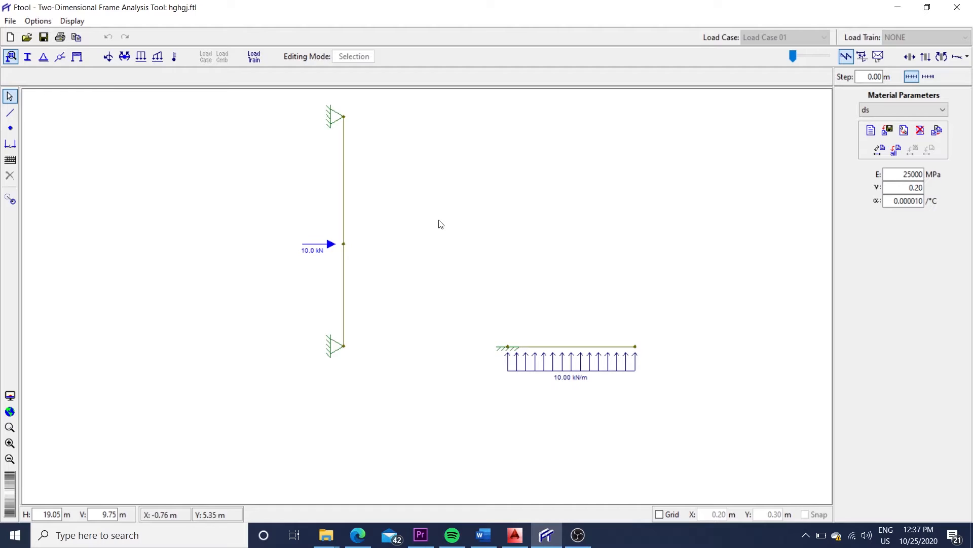
mouse_move(435, 182)
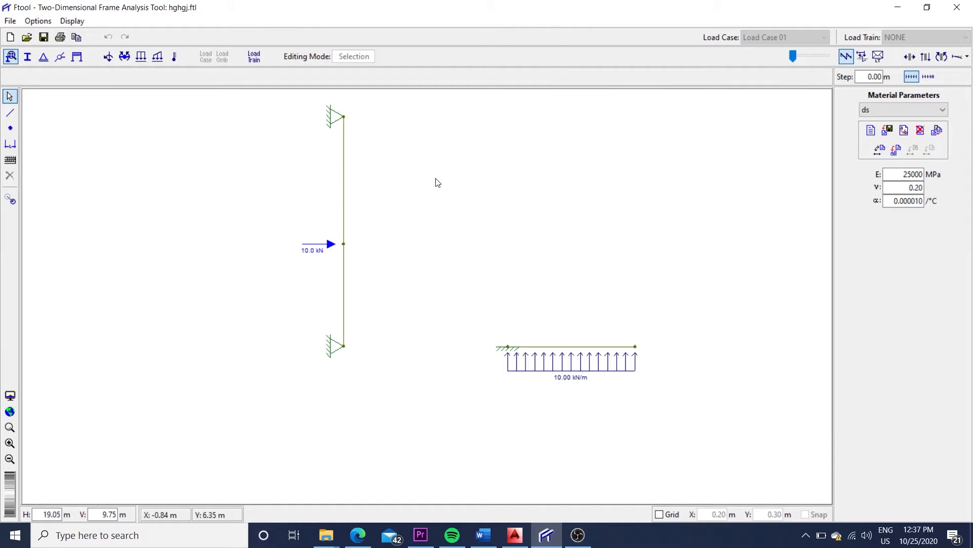
mouse_move(346, 158)
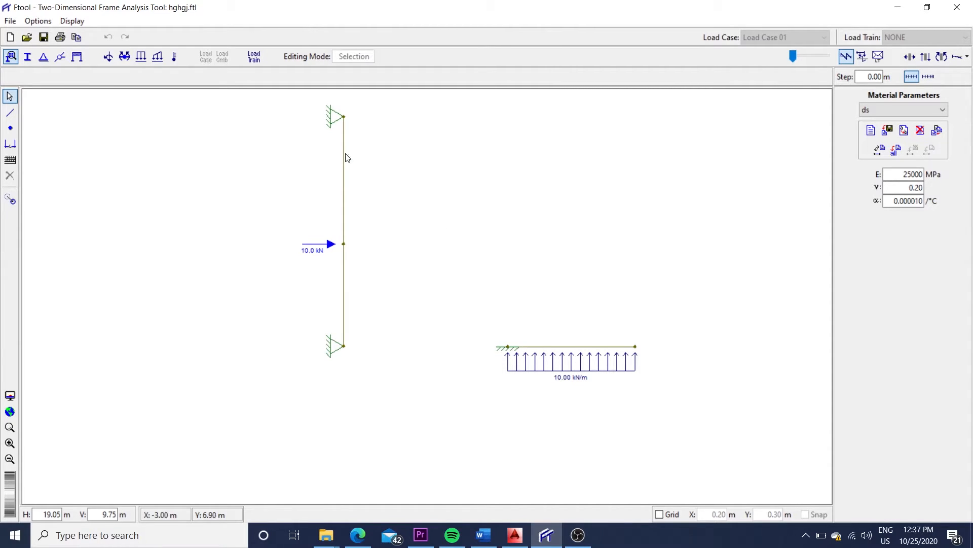
mouse_move(331, 210)
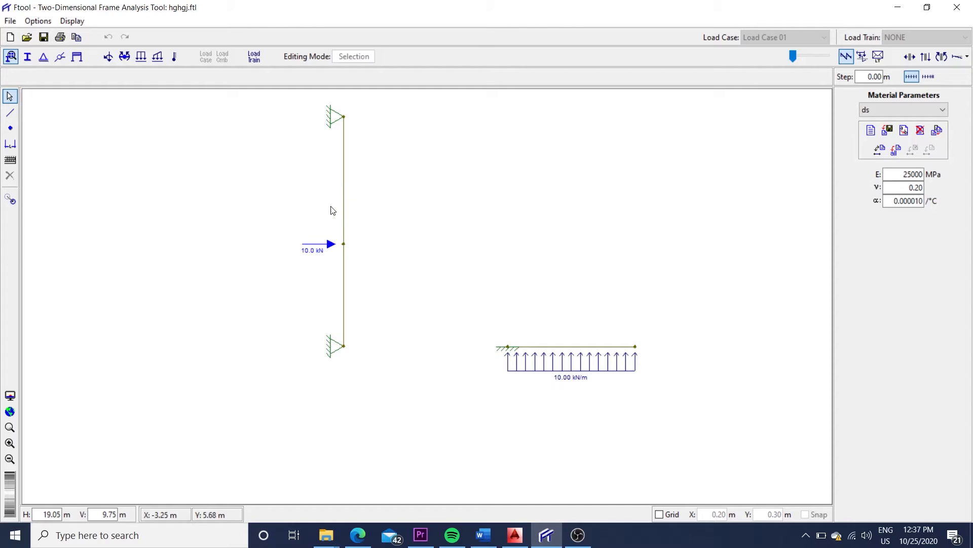
mouse_move(402, 172)
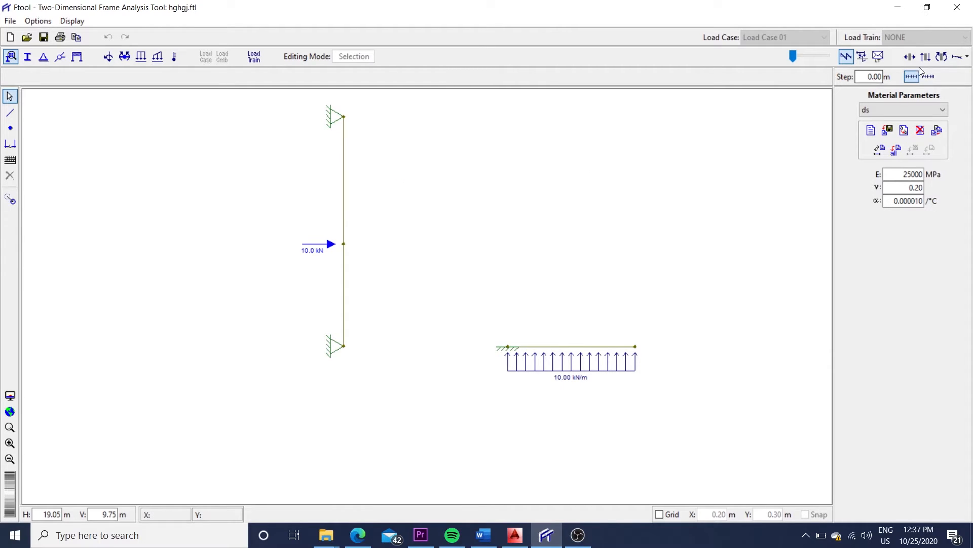
left_click(941, 56)
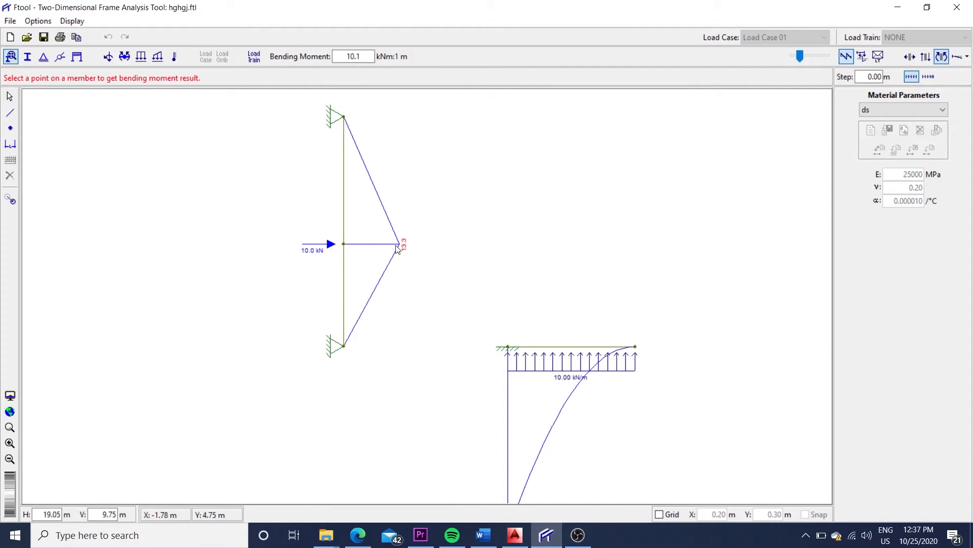
mouse_move(399, 255)
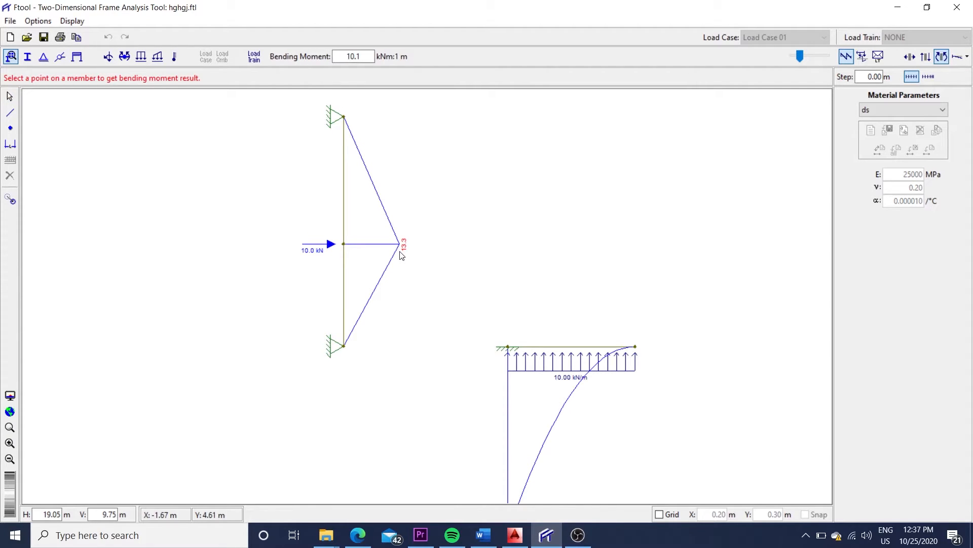
mouse_move(418, 265)
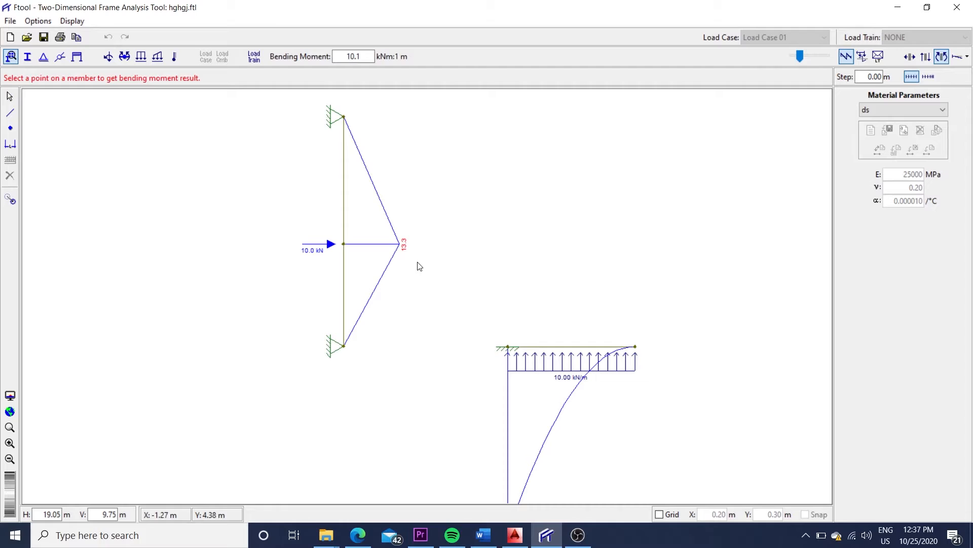
mouse_move(415, 302)
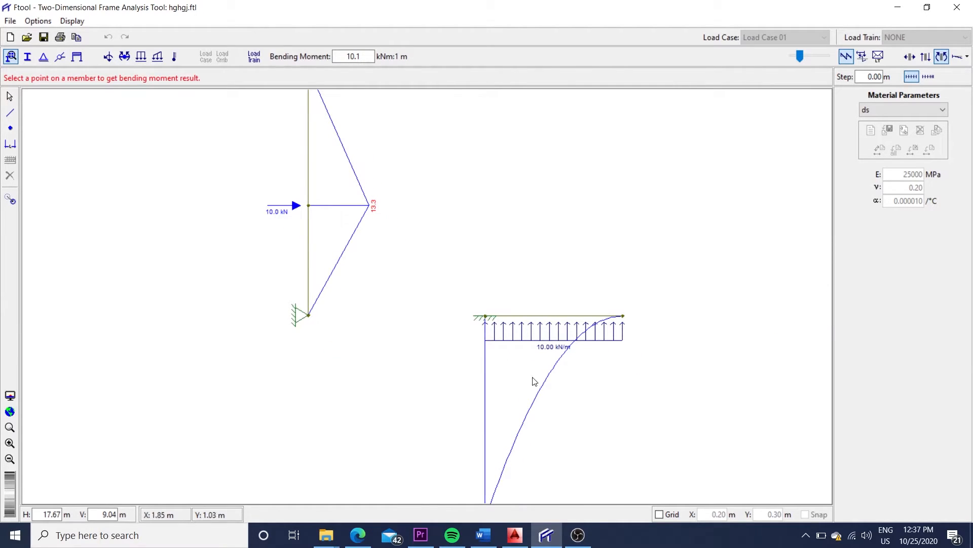
mouse_move(553, 366)
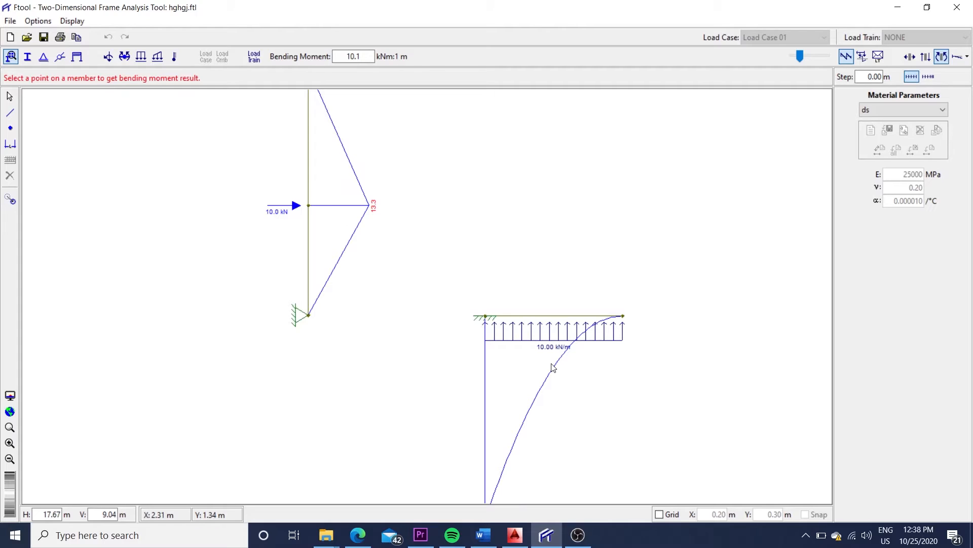
mouse_move(554, 365)
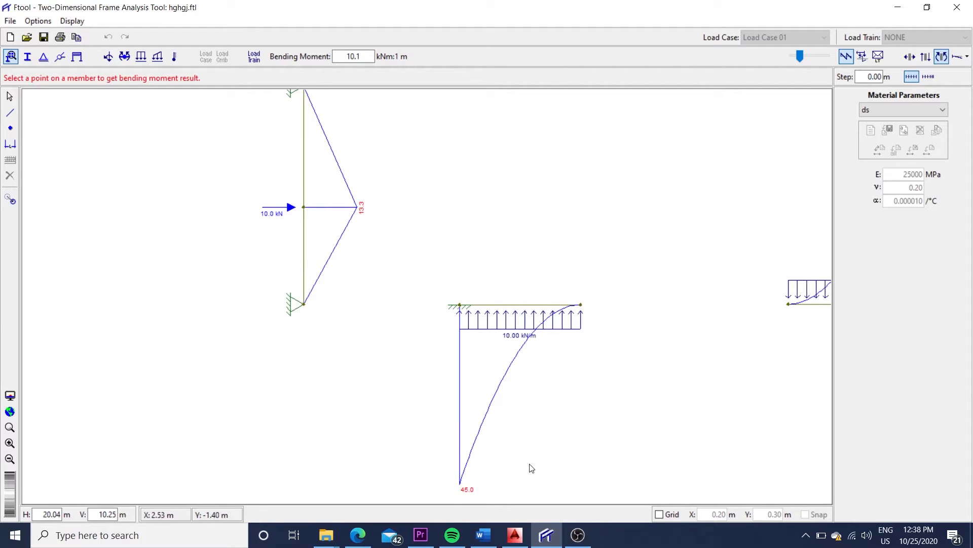
mouse_move(523, 475)
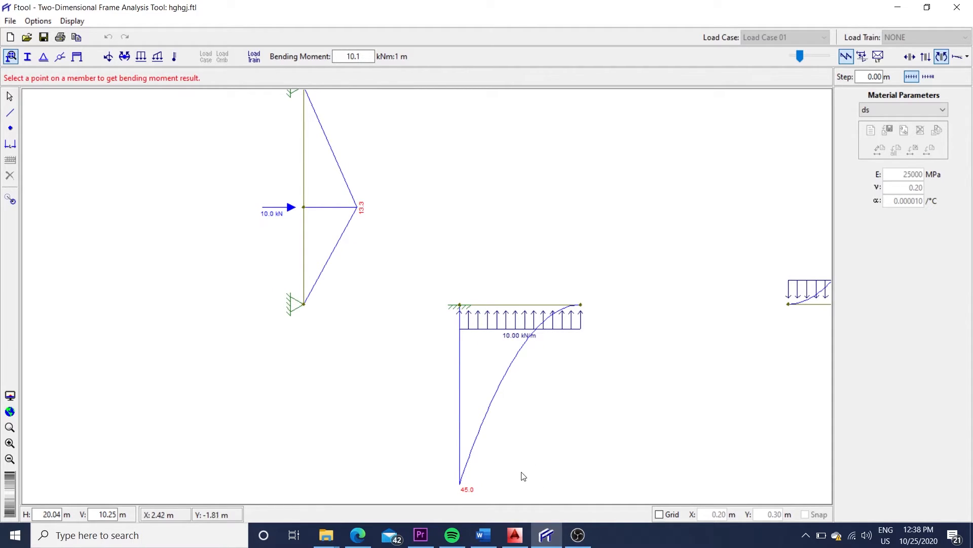
mouse_move(516, 408)
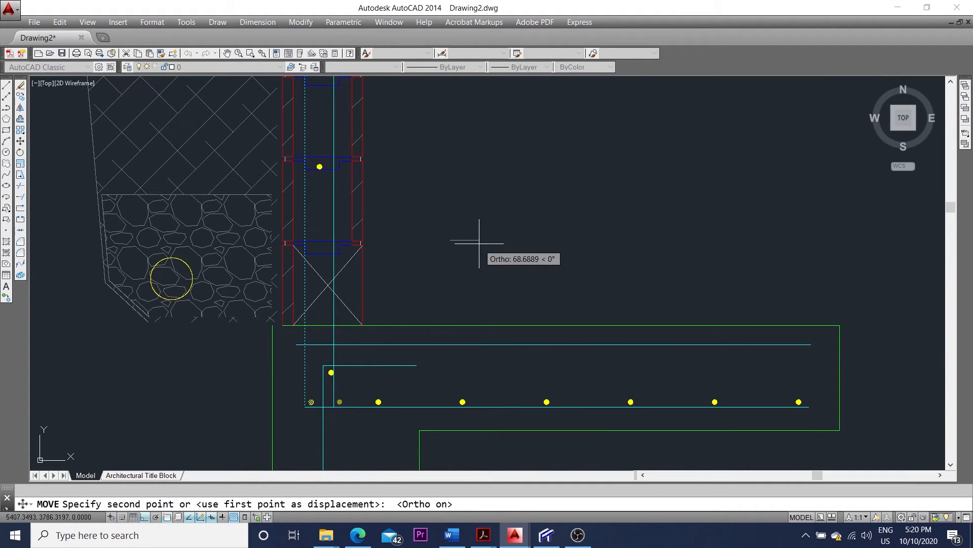
mouse_move(470, 235)
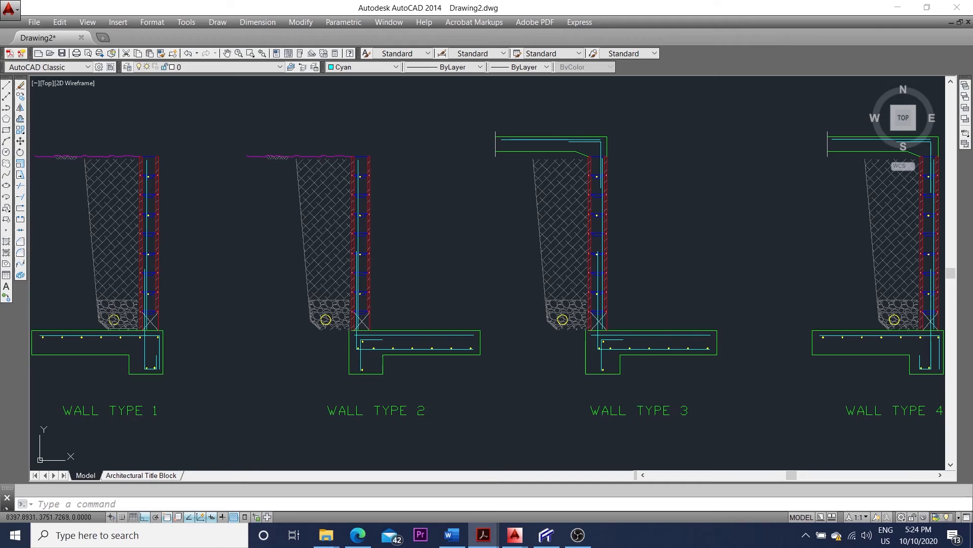
mouse_move(670, 299)
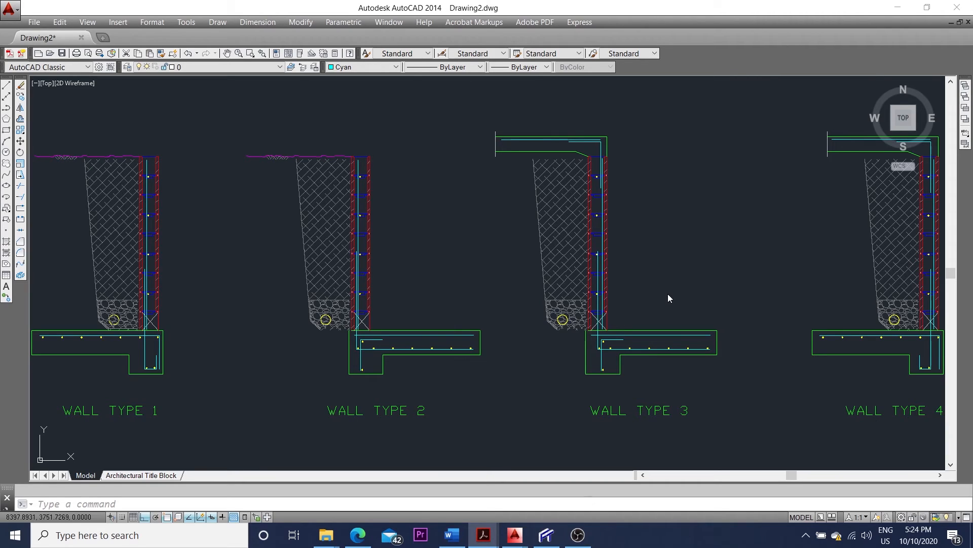